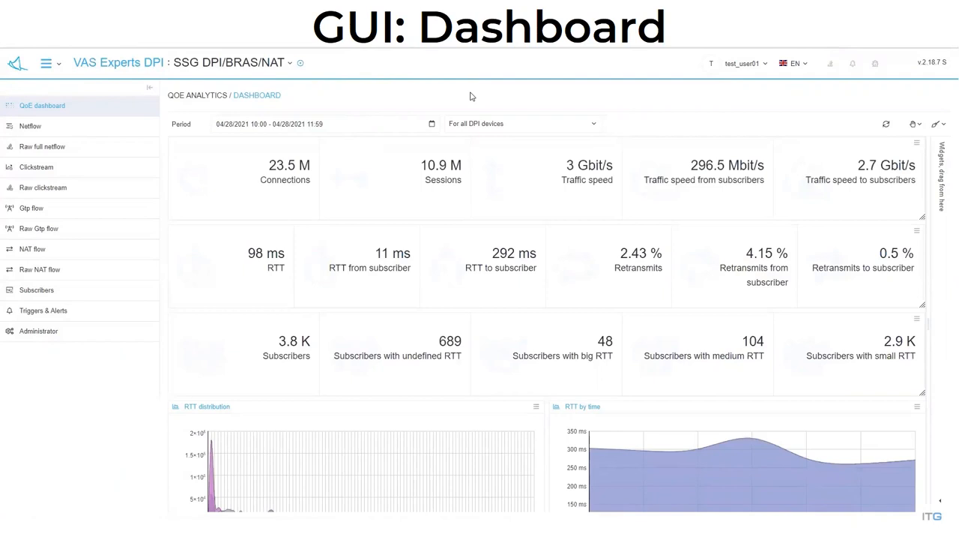
Step: Show the 'GUI: Dashboard' slide with the QoE connection, RTT and subscriber figures
left_click(29, 125)
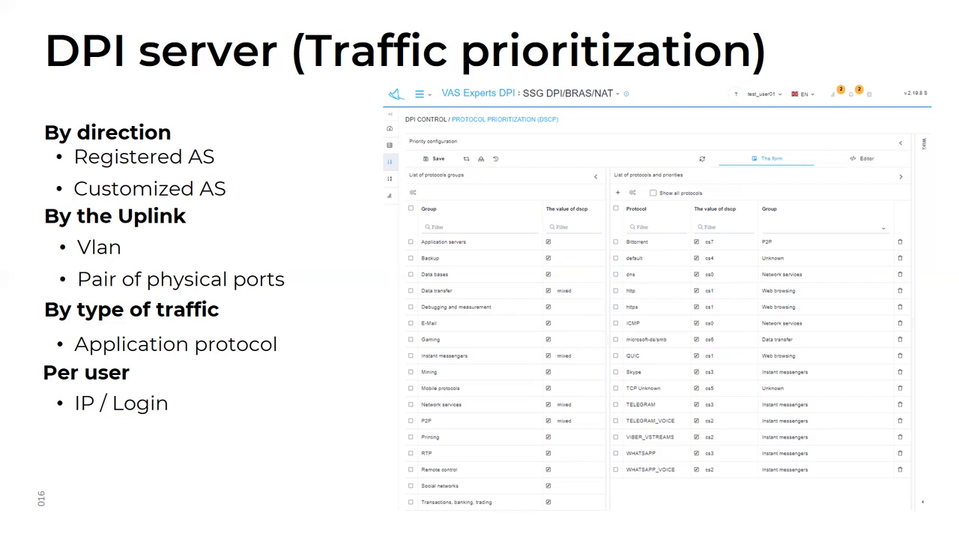
Step: Advance past the DPI traffic prioritization slide to the next slide
key("Right")
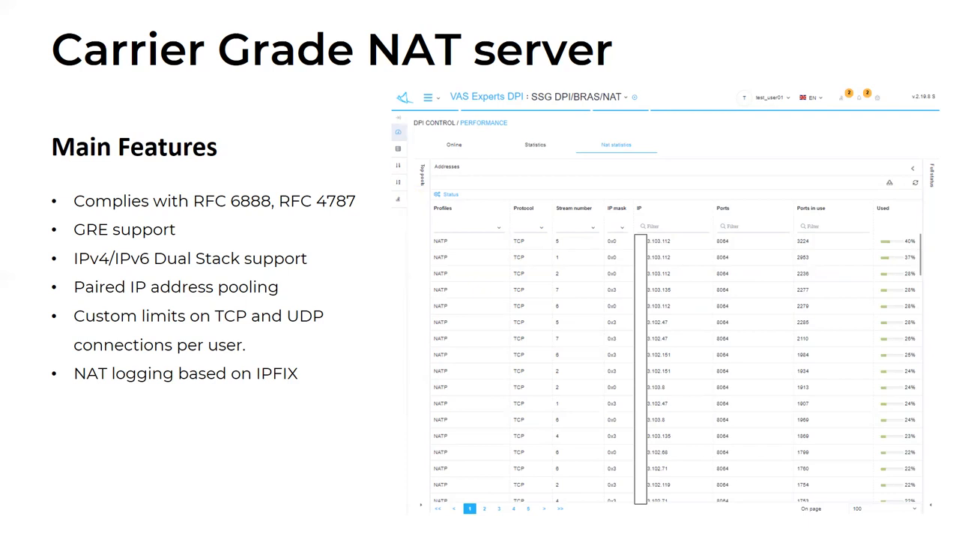
Step: Advance to the Traffic analysis (Quality of Experience) architecture diagram slide
key("Right")
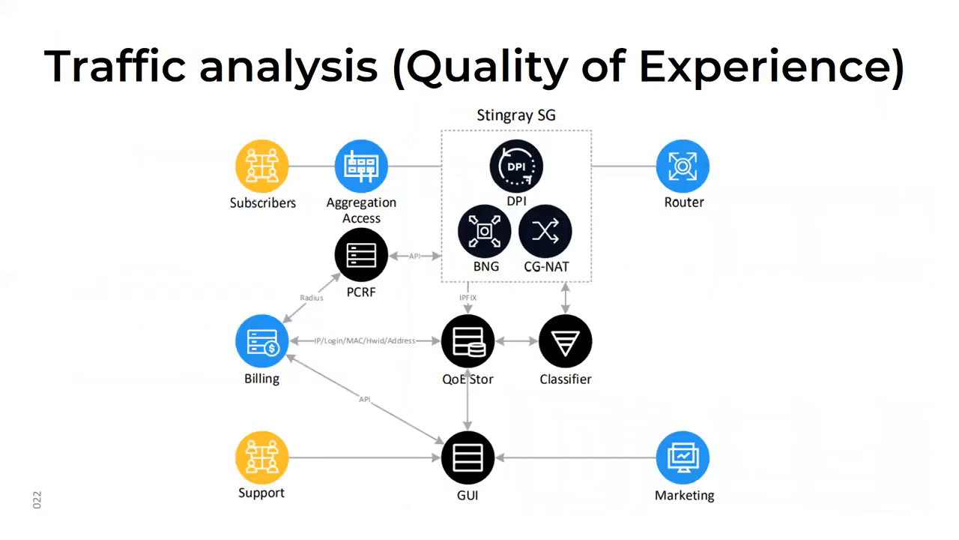